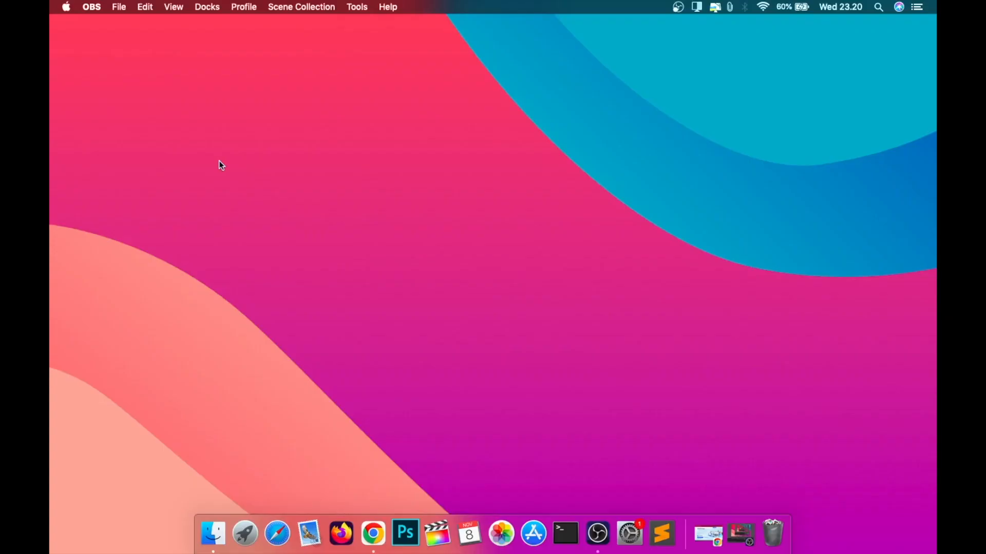
Bring up a Finder window on the Pictures folder holding the test files
click(431, 380)
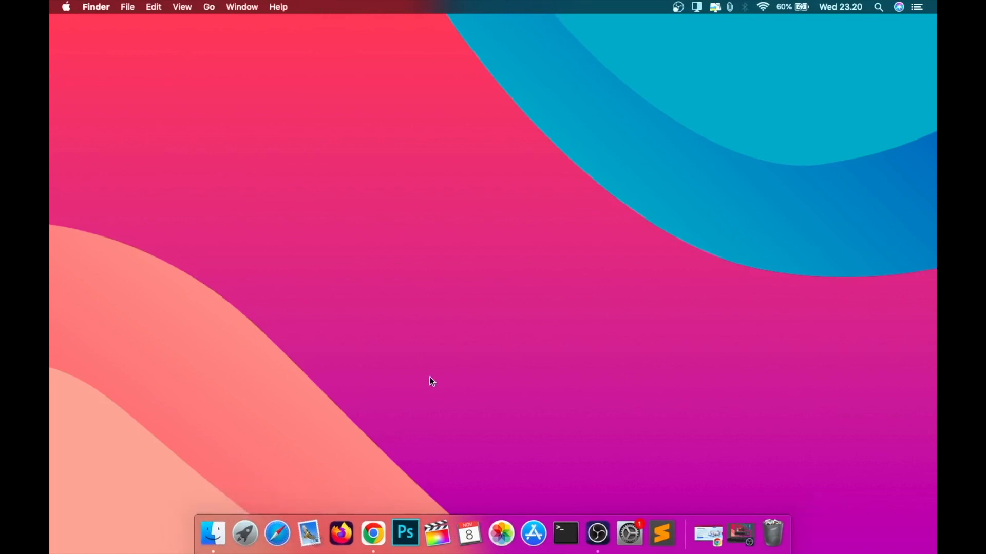
click(214, 534)
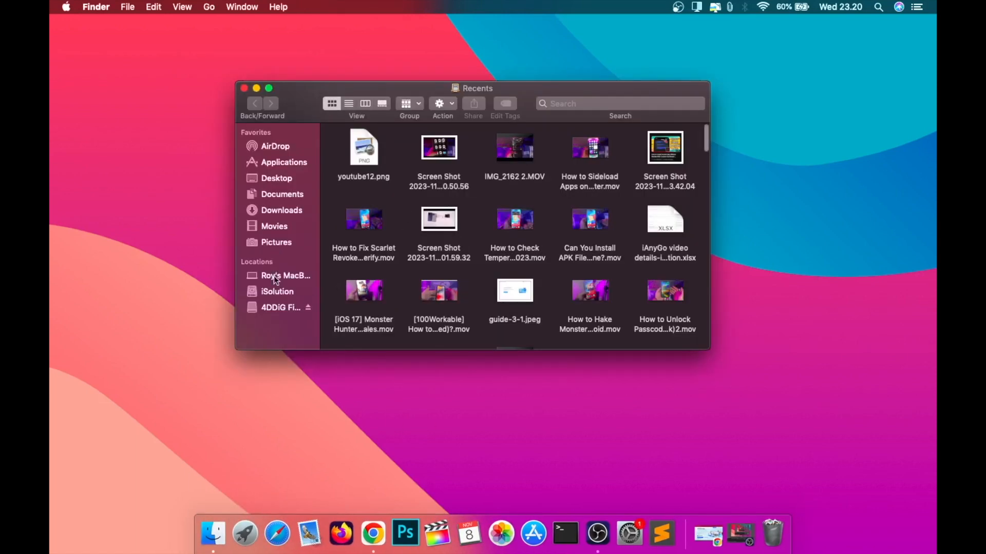
click(307, 306)
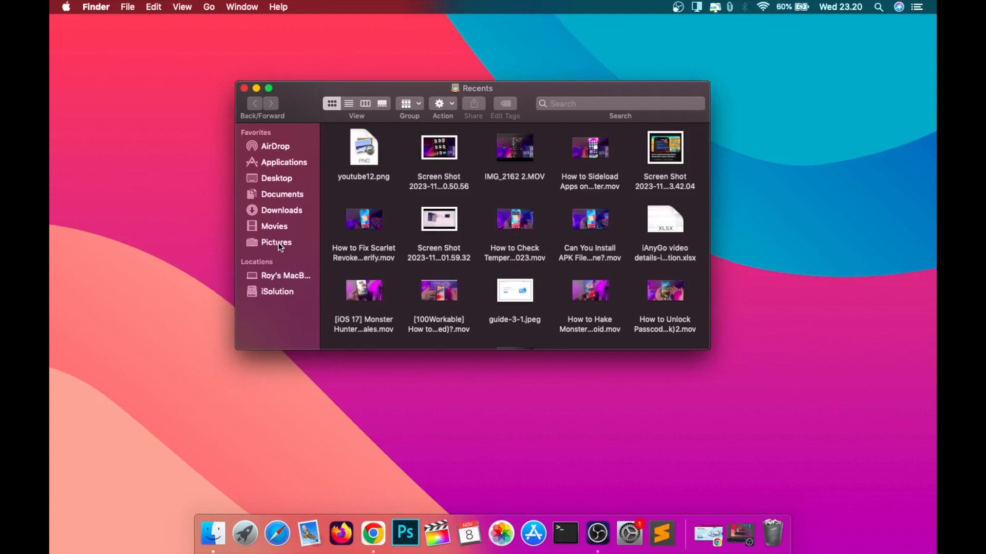
click(275, 242)
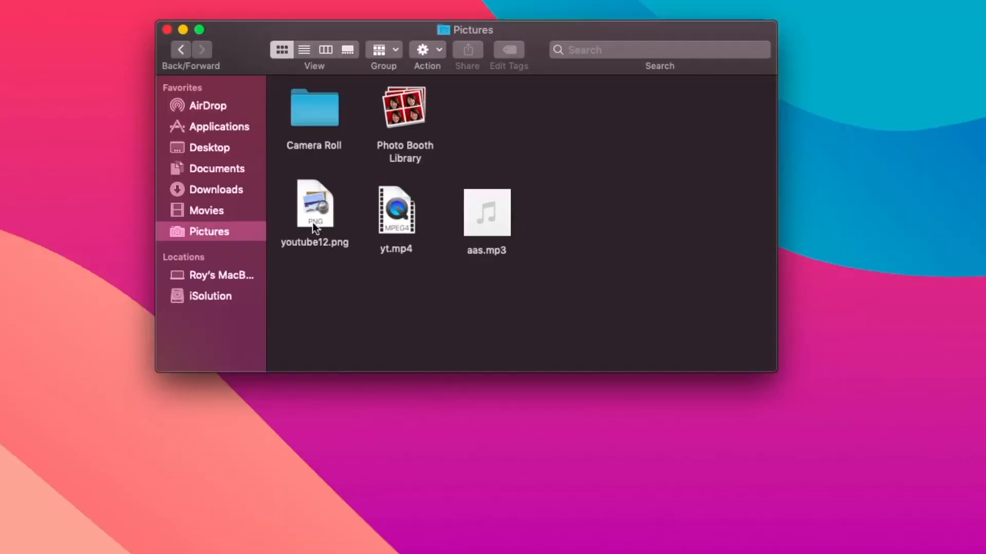
Confirm youtube12.png cannot be opened, dismiss the warning, and select yt.mp4
double_click(314, 210)
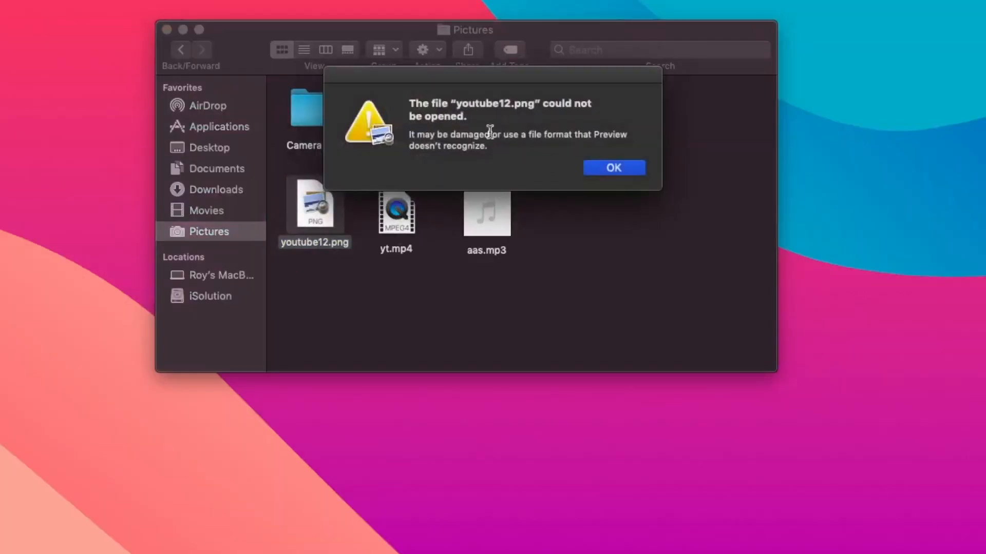
click(613, 167)
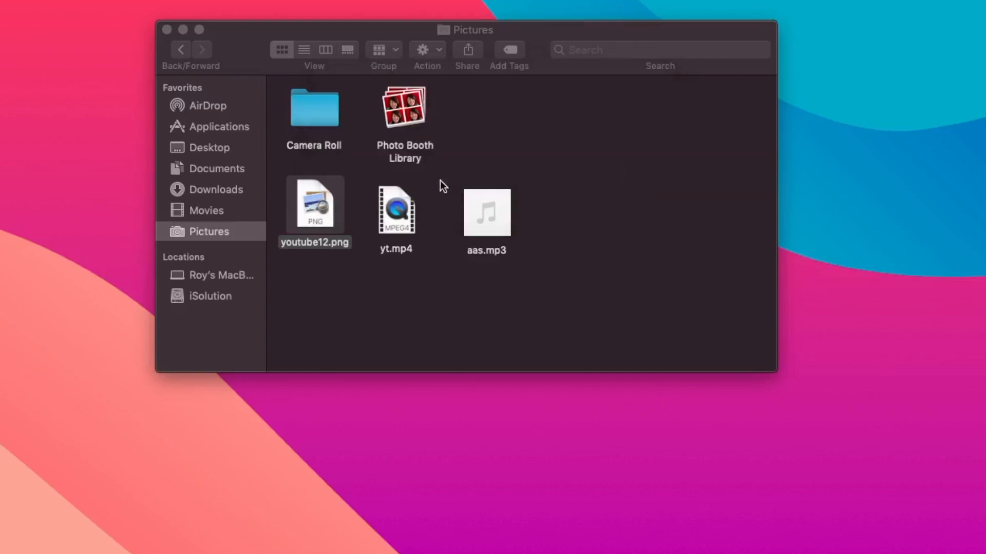
click(395, 211)
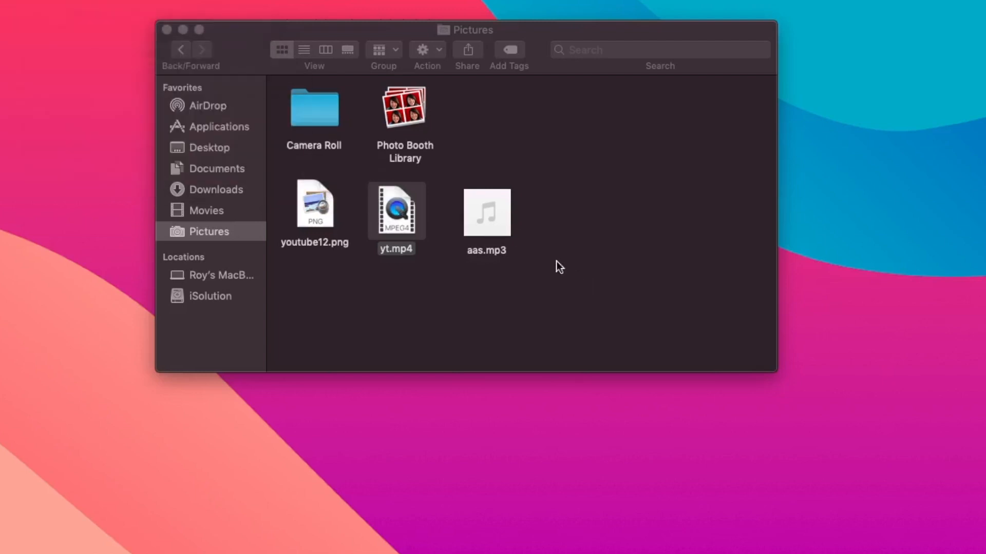
click(486, 211)
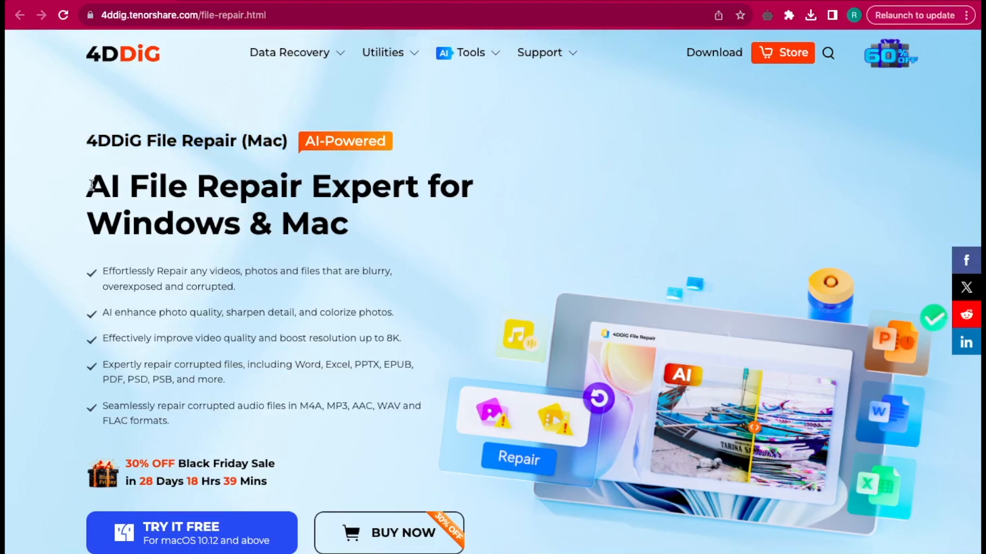
Browse the 4ddig.tenorshare.com file-repair page down through its photo and corrupted-file repair features
double_click(119, 186)
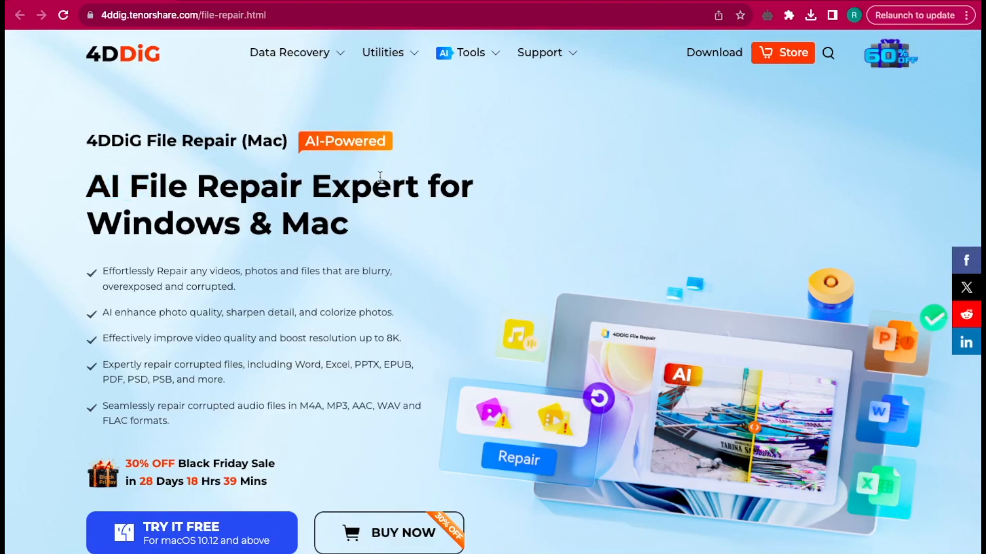
scroll(down, 3)
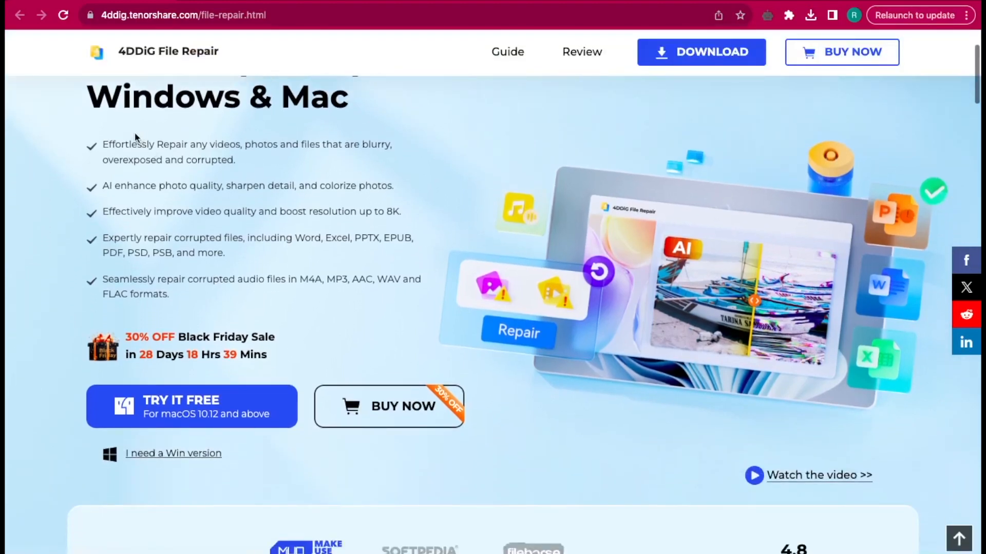
mouse_move(112, 238)
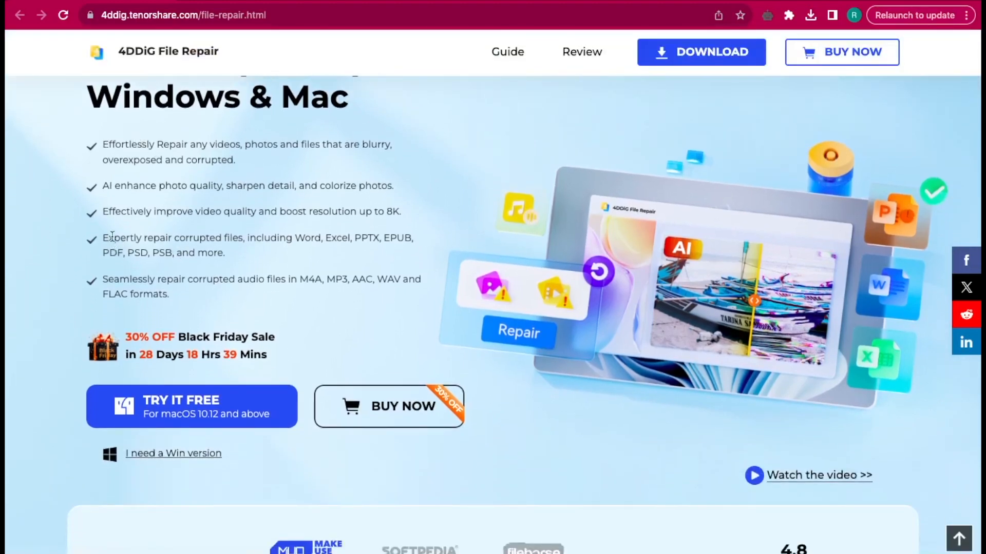
mouse_move(263, 203)
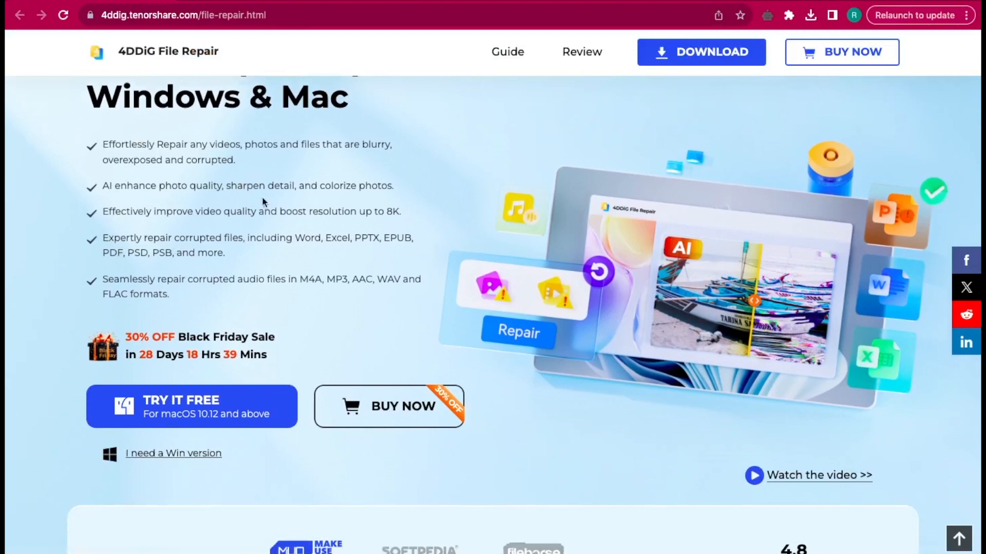
mouse_move(132, 245)
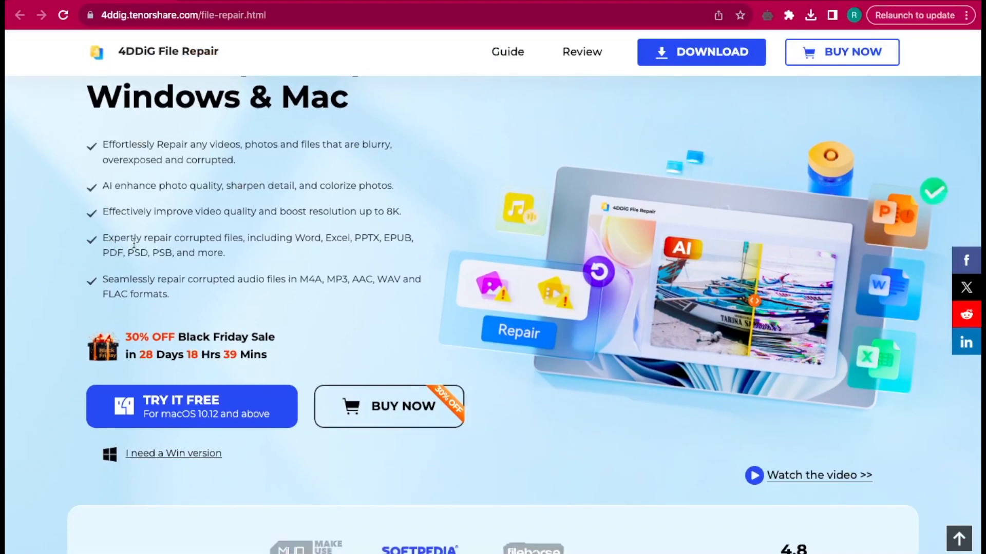
scroll(down, 3)
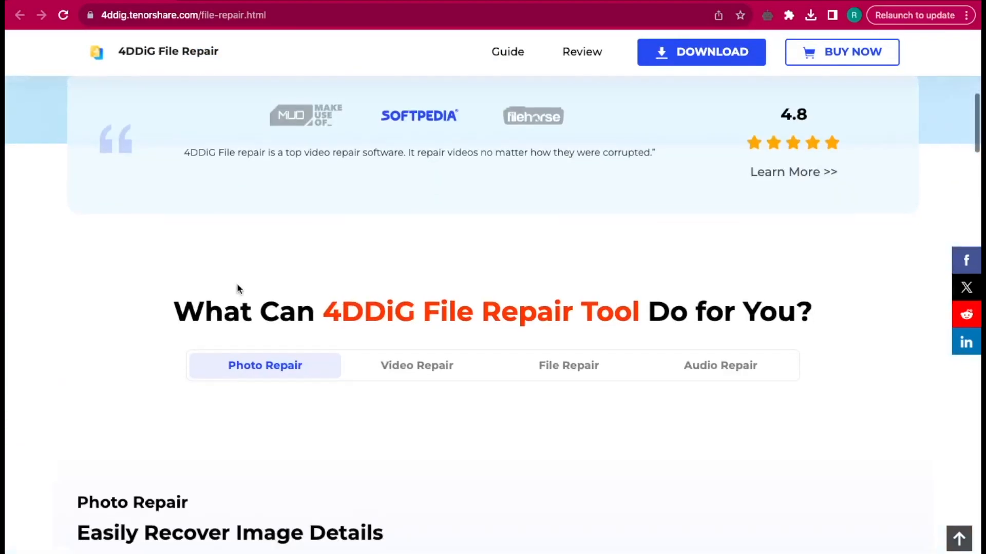
scroll(down, 3)
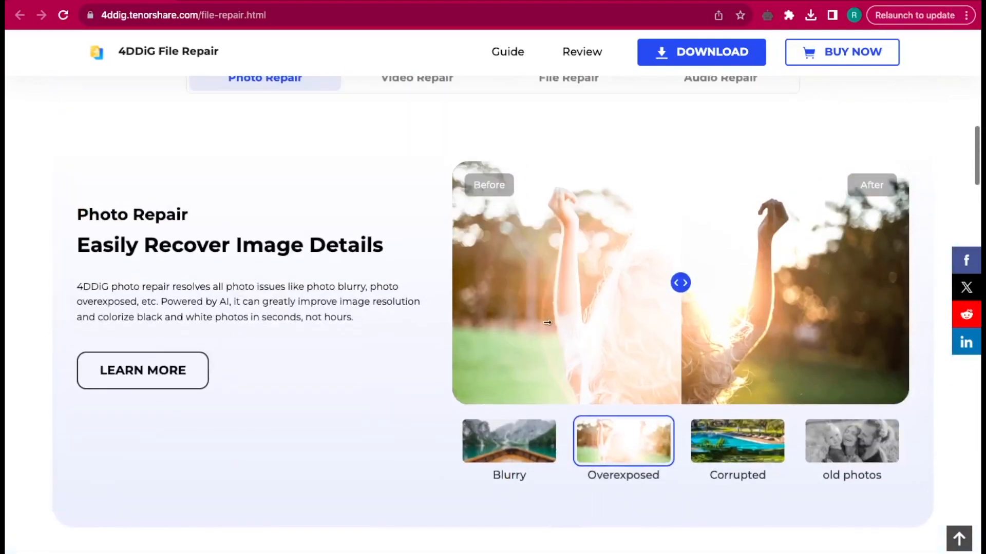
scroll(down, 3)
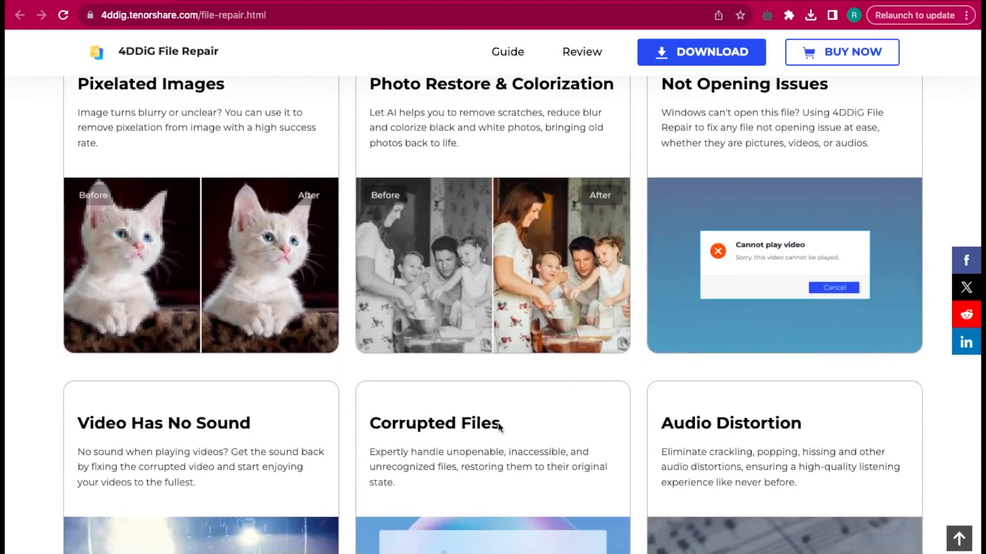
mouse_move(291, 359)
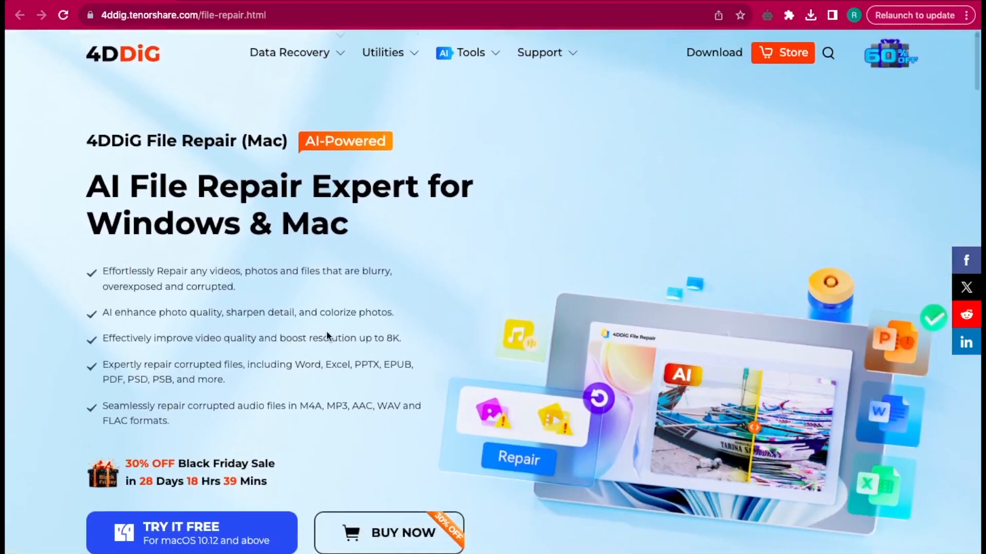
scroll(down, 3)
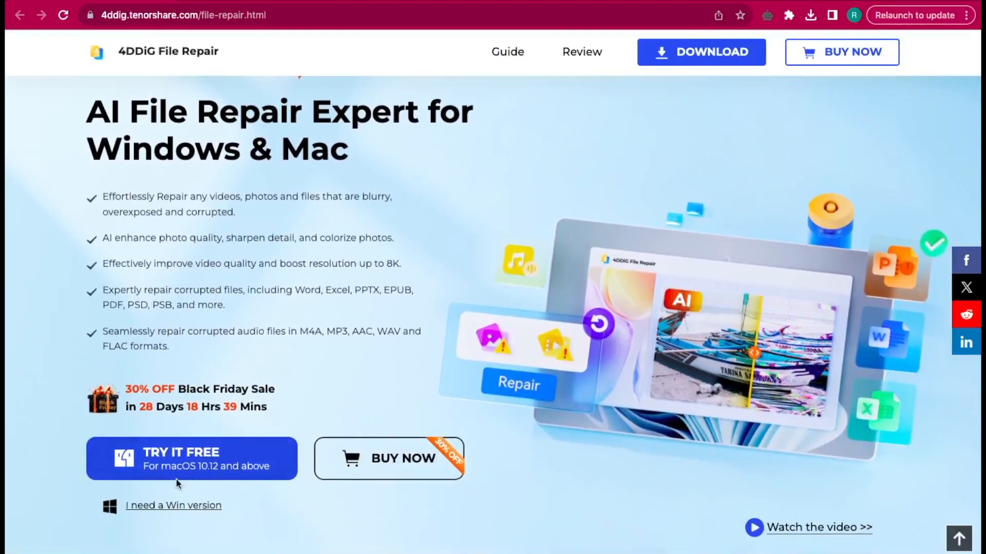
mouse_move(60, 29)
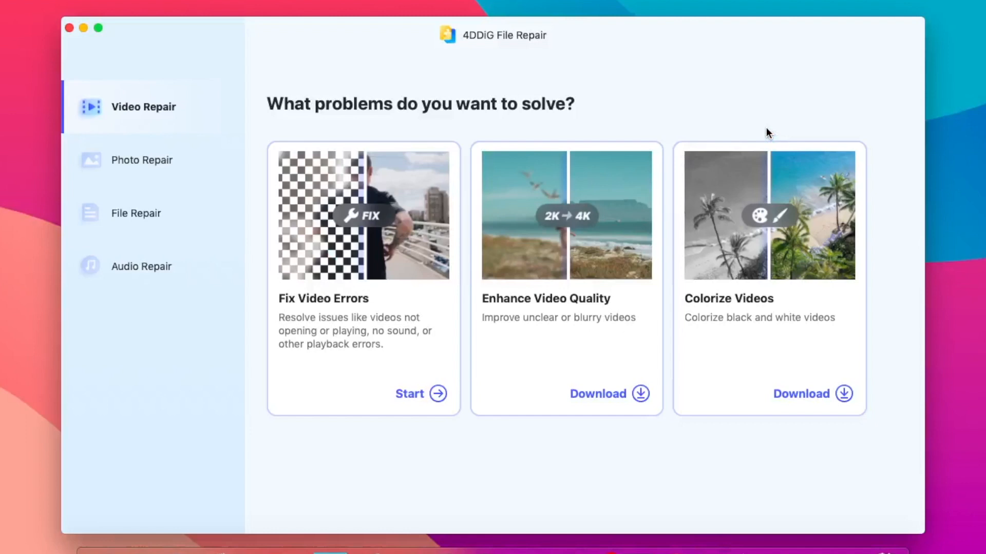
mouse_move(828, 98)
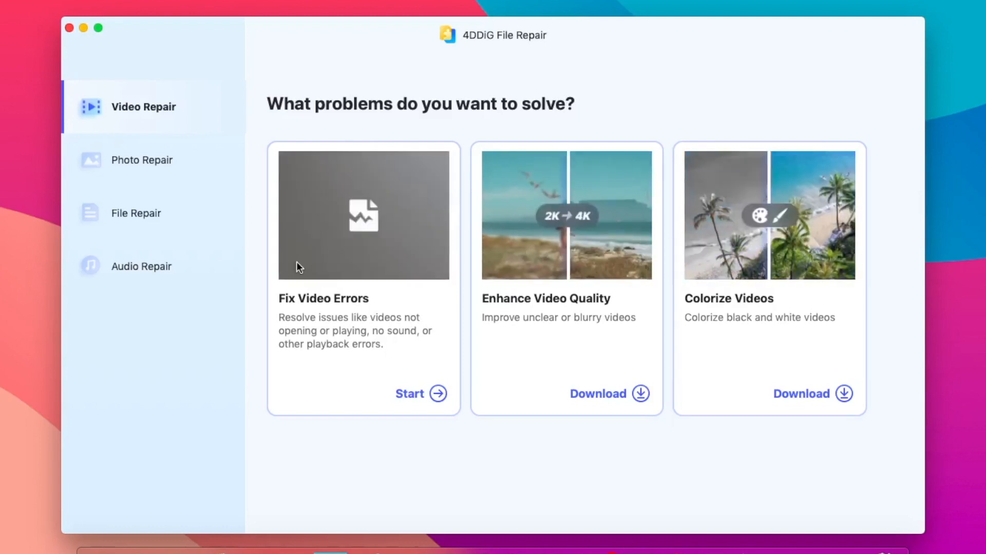
View the Photo, File and Audio Repair sections, return to Video Repair, and reopen Finder's Pictures folder
click(142, 160)
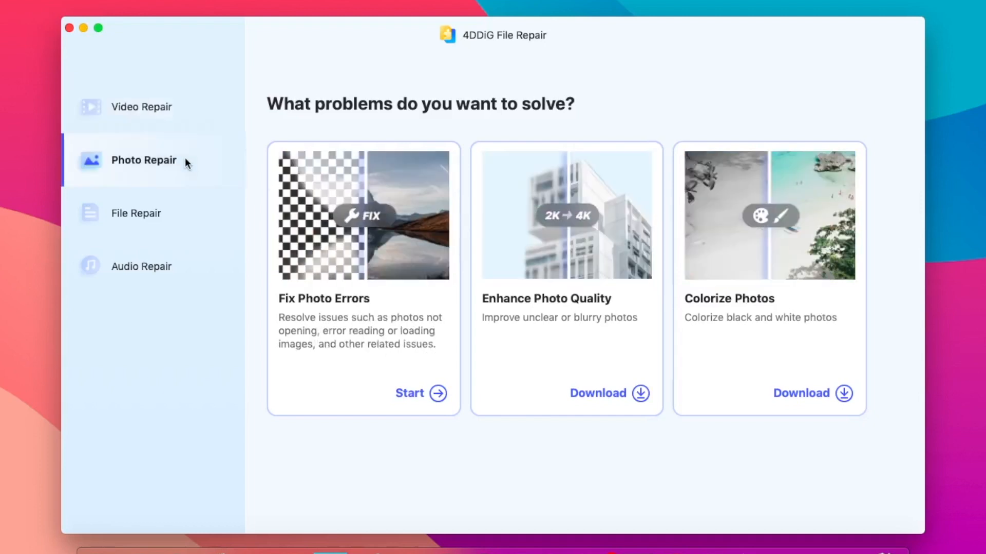
mouse_move(336, 299)
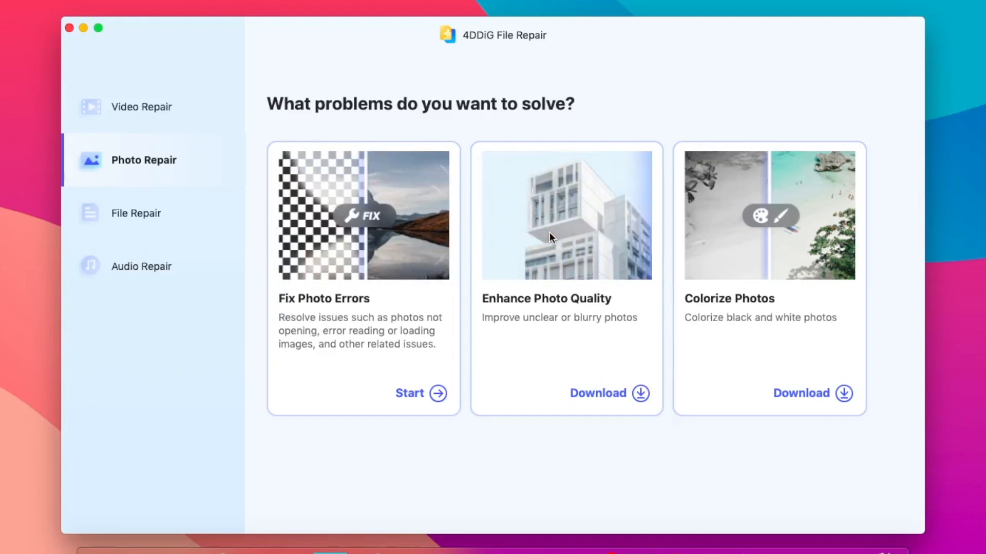
mouse_move(723, 255)
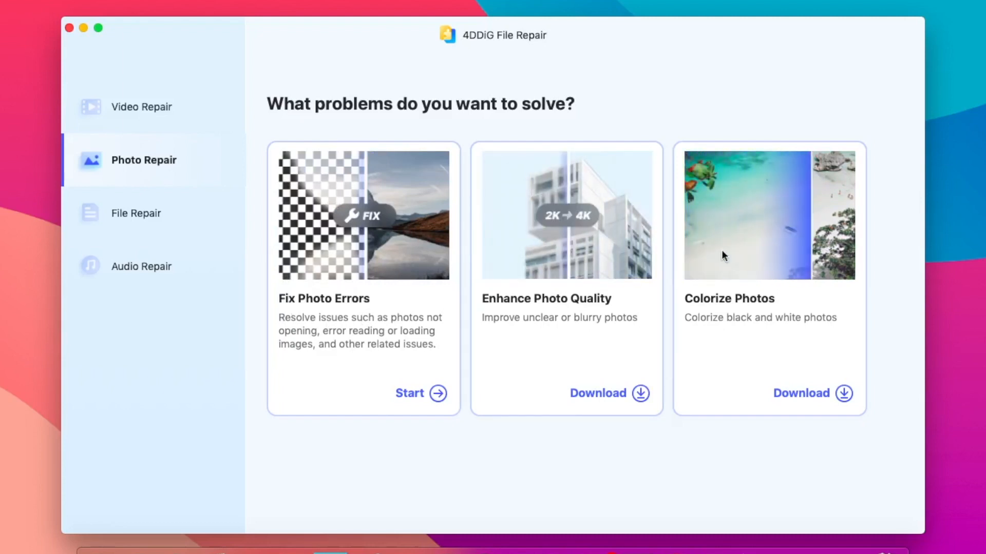
click(136, 213)
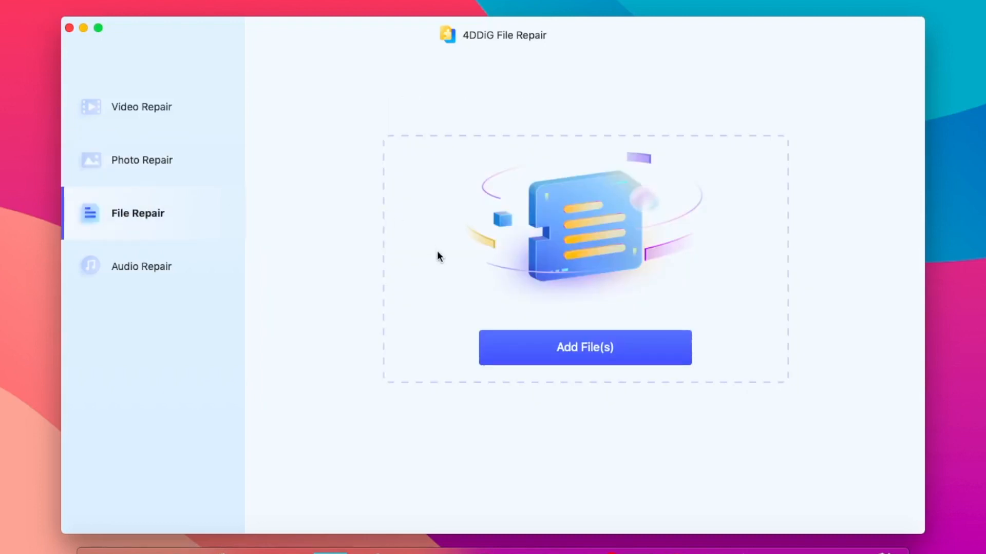
click(141, 266)
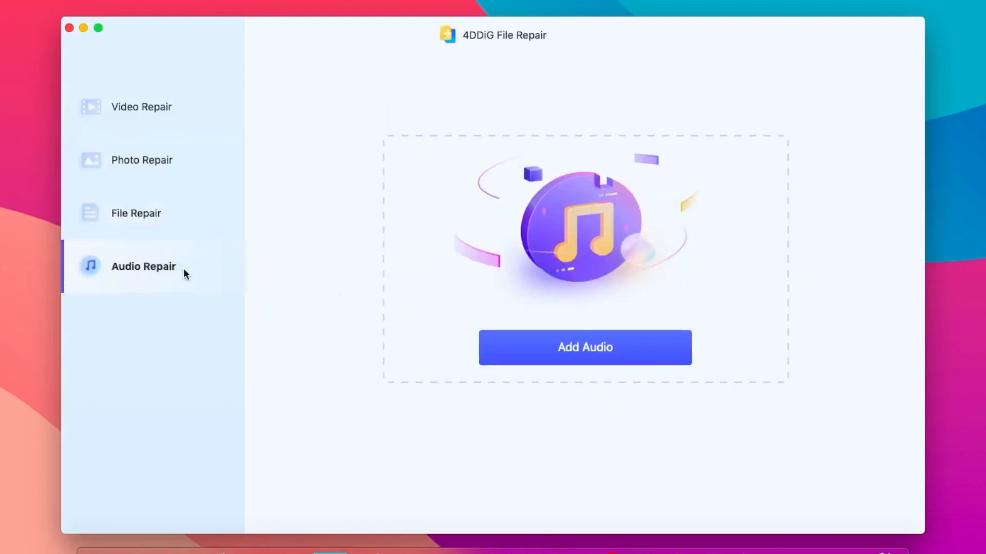
mouse_move(138, 120)
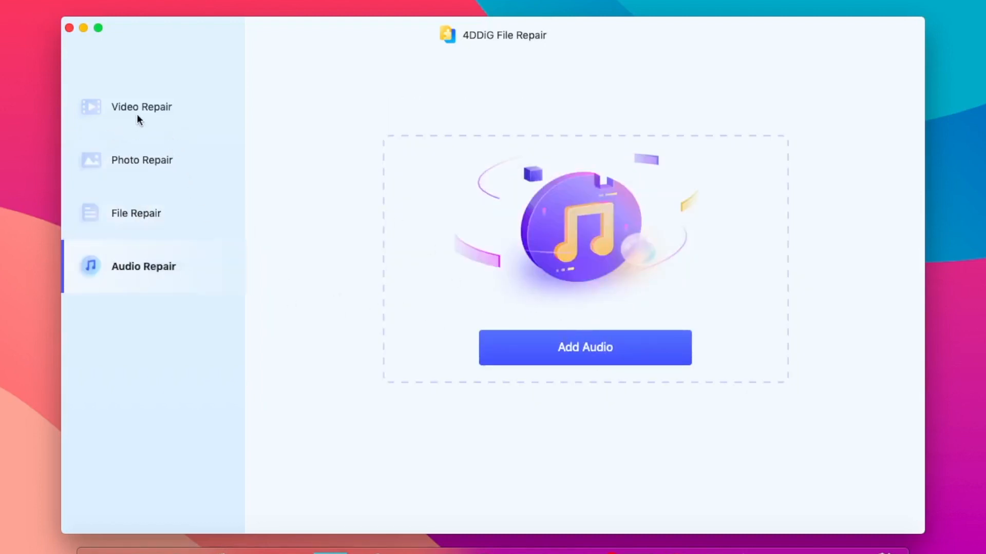
click(143, 106)
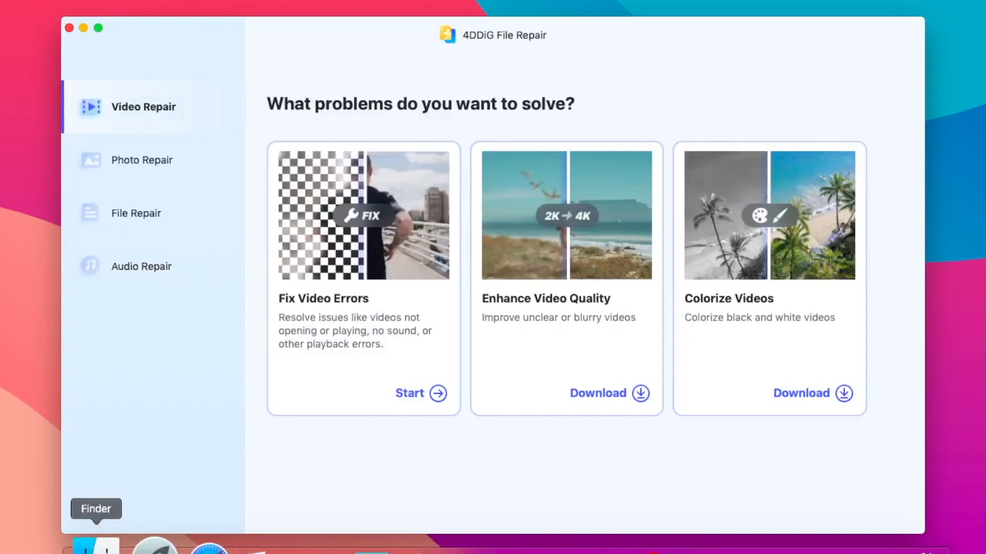
click(88, 544)
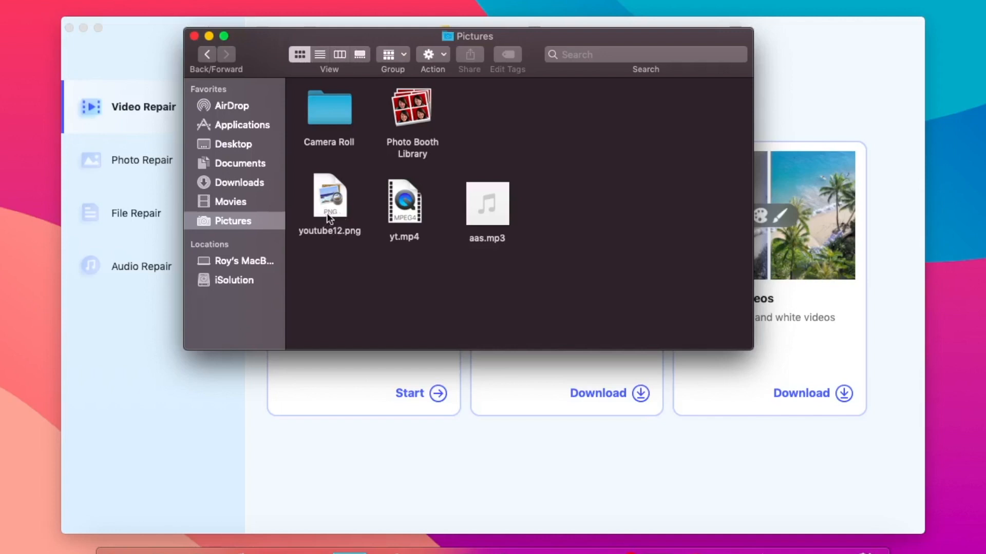
mouse_move(475, 36)
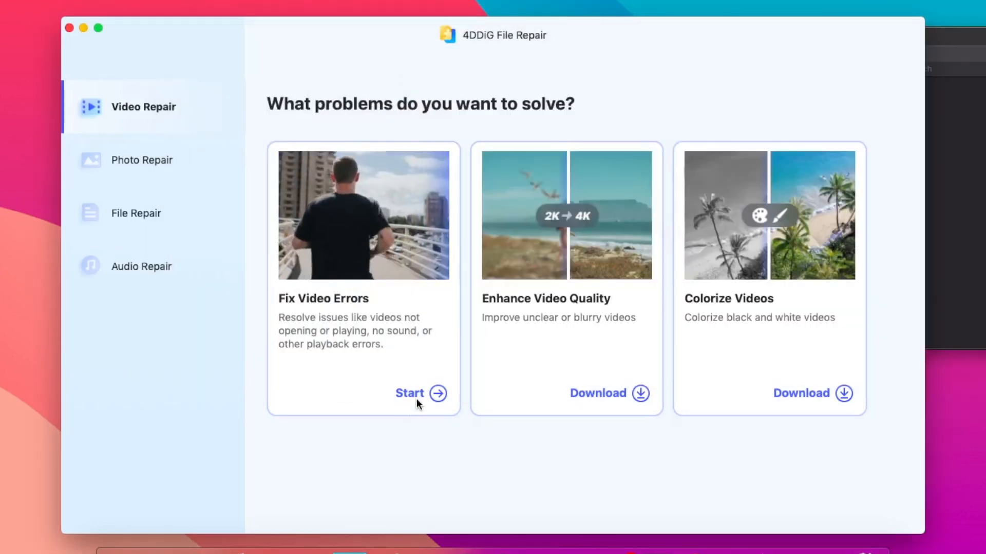
Start Fix Video Errors, add the corrupted yt.mp4 and repair it
click(410, 393)
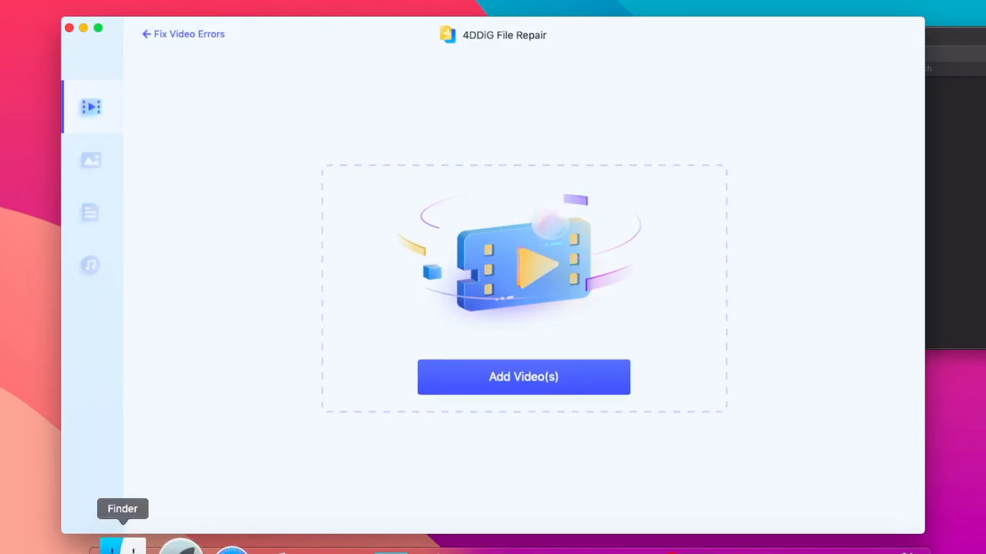
click(523, 377)
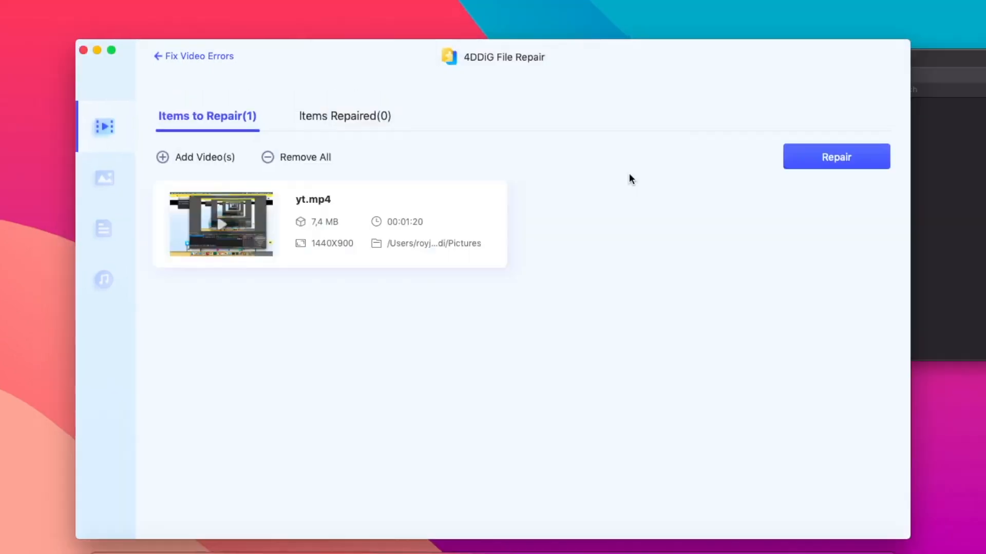
click(836, 156)
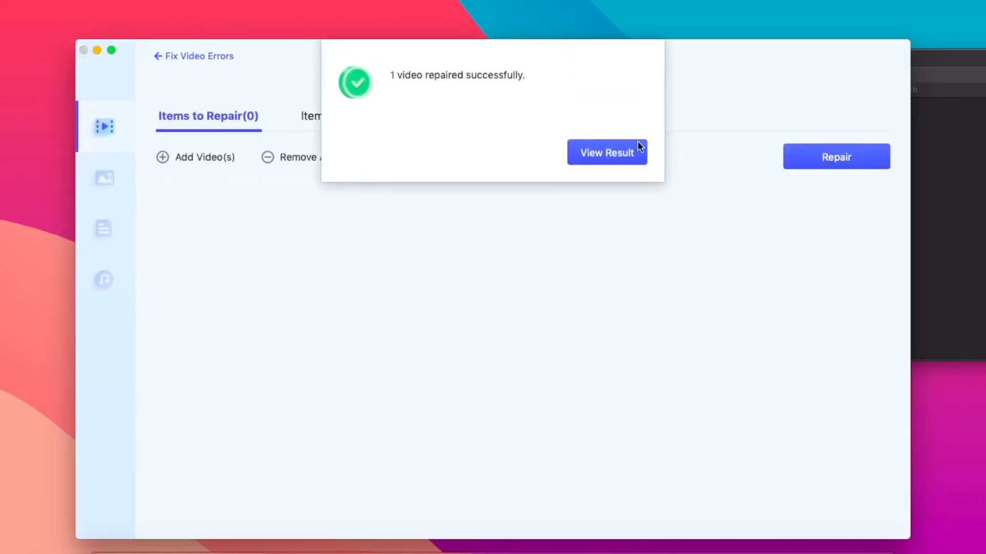
View yt.mp4 as a Succeeded result, play/pause its preview, and move to Audio Repair
click(606, 152)
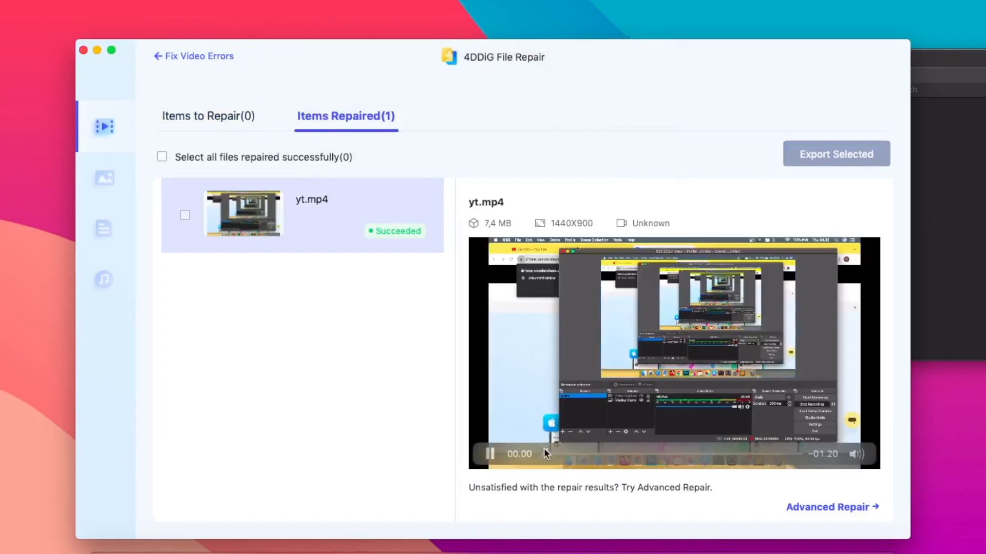
click(490, 453)
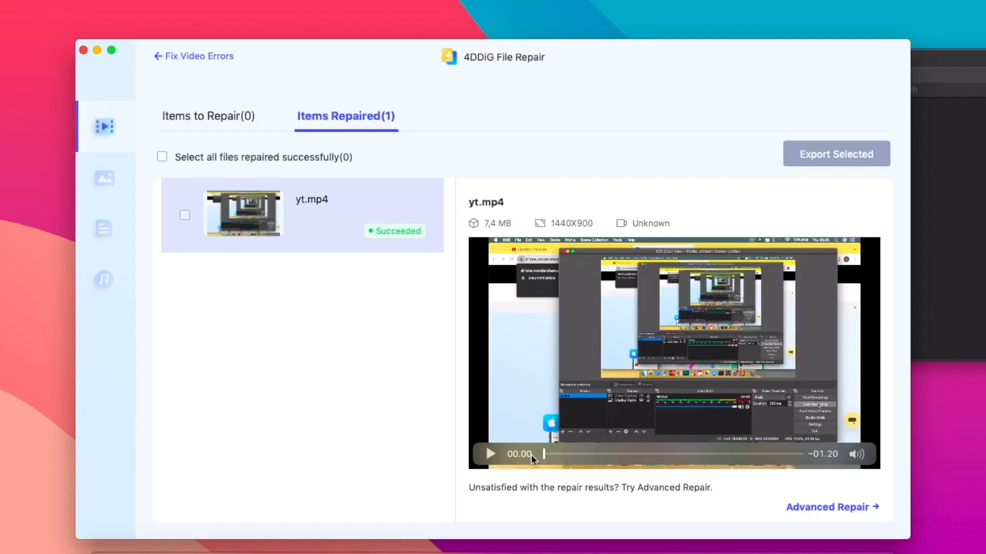
click(105, 127)
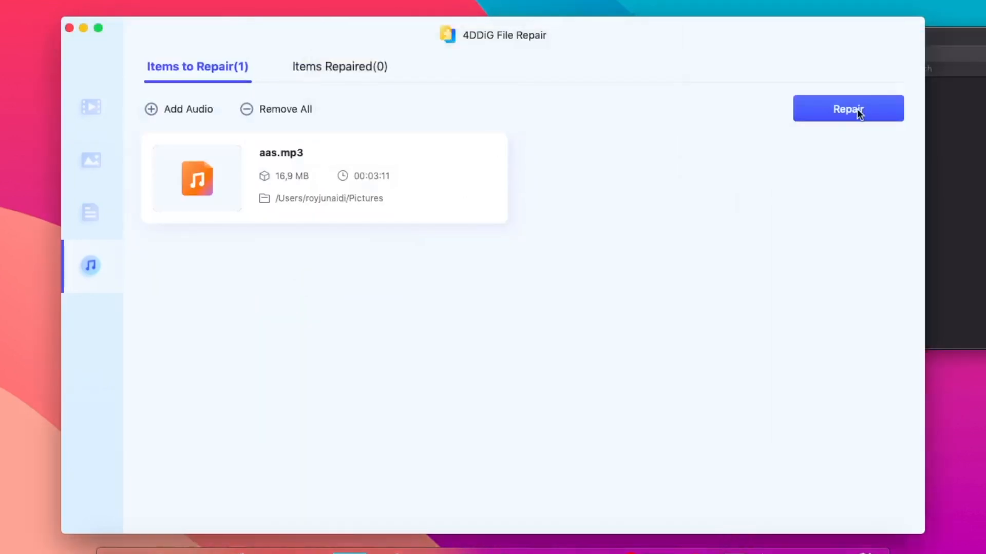
Repair aas.mp3 and export the result as aas_repaired.mp3 in Pictures
click(847, 107)
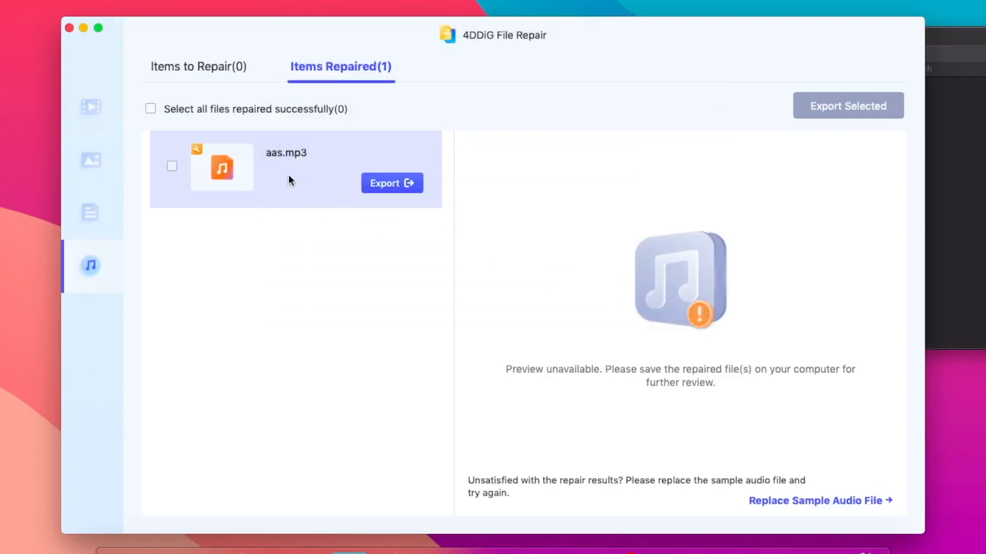
click(391, 182)
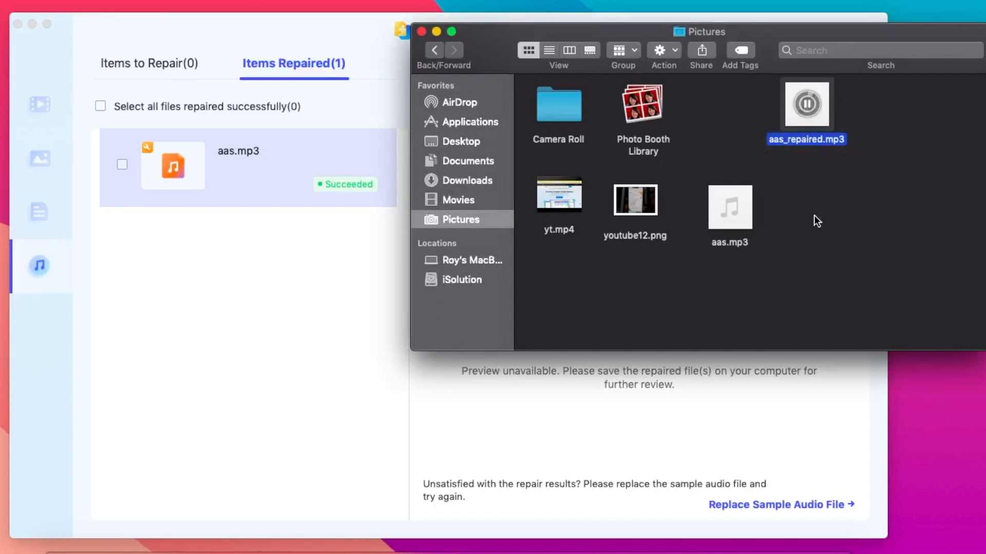
mouse_move(696, 198)
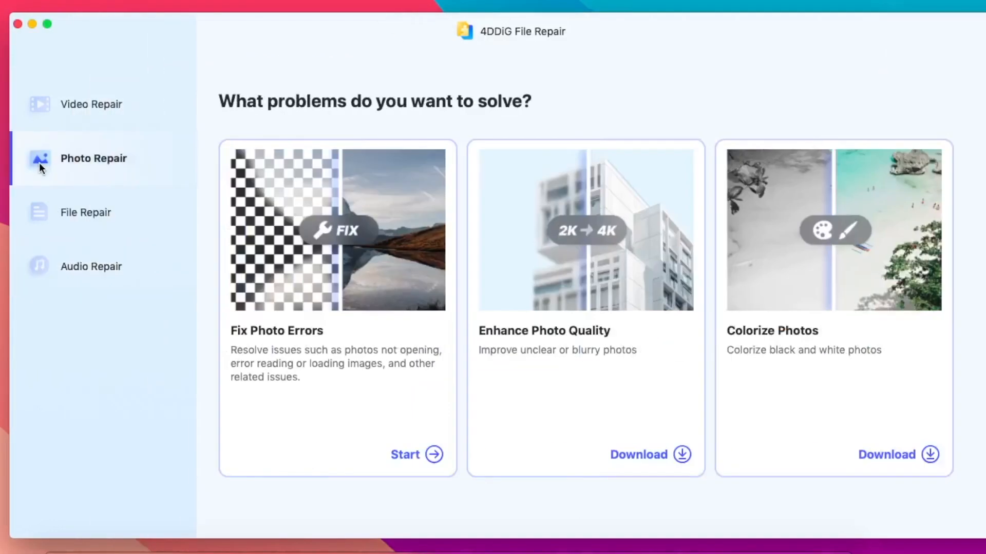
mouse_move(497, 290)
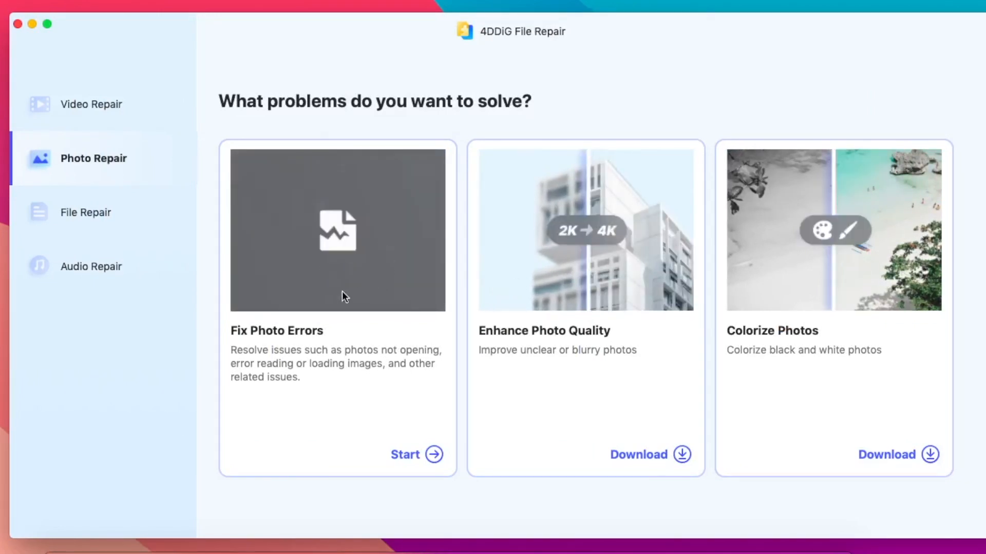
Start Fix Photo Errors and add Z4mCYtWzDjghd.jpeg from the Downloads folder
click(405, 455)
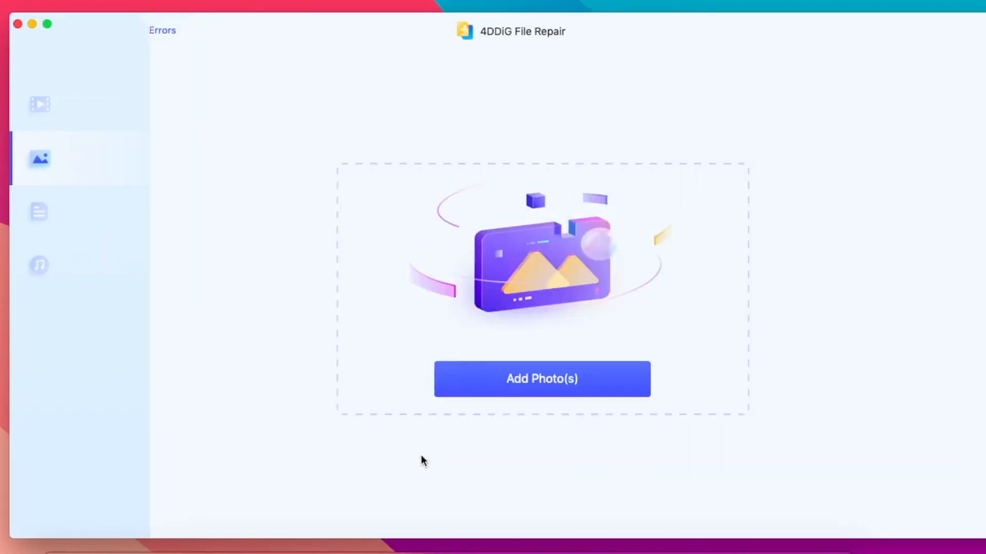
click(541, 379)
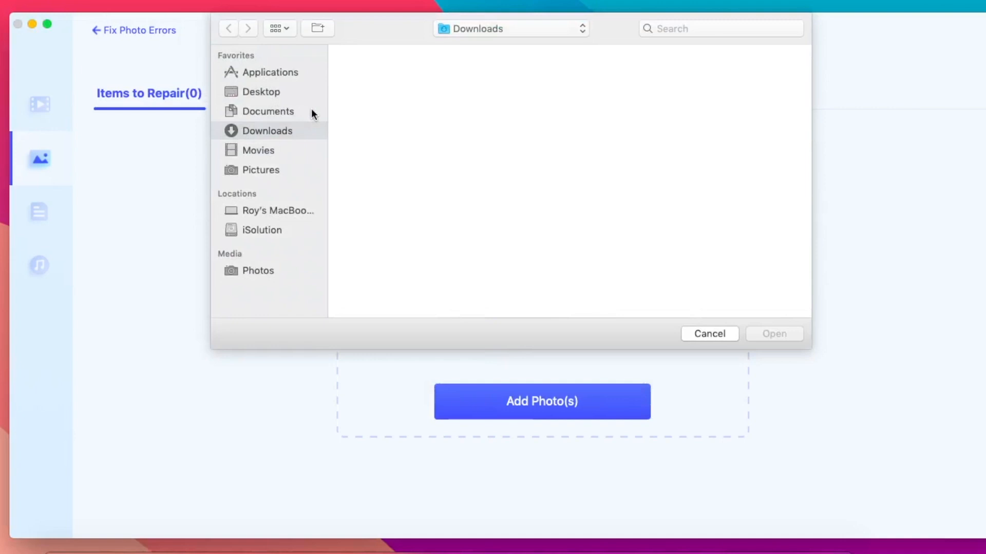
click(257, 149)
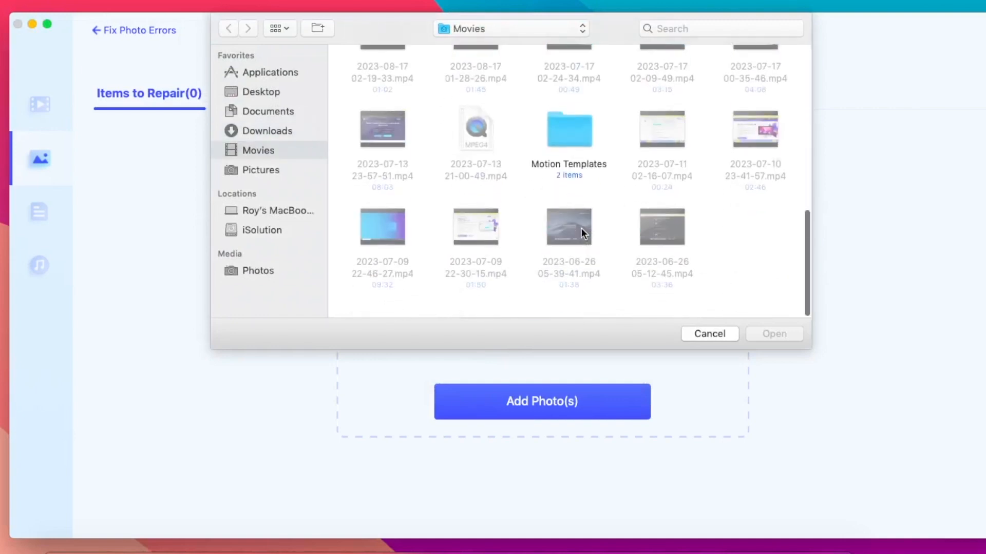
click(267, 131)
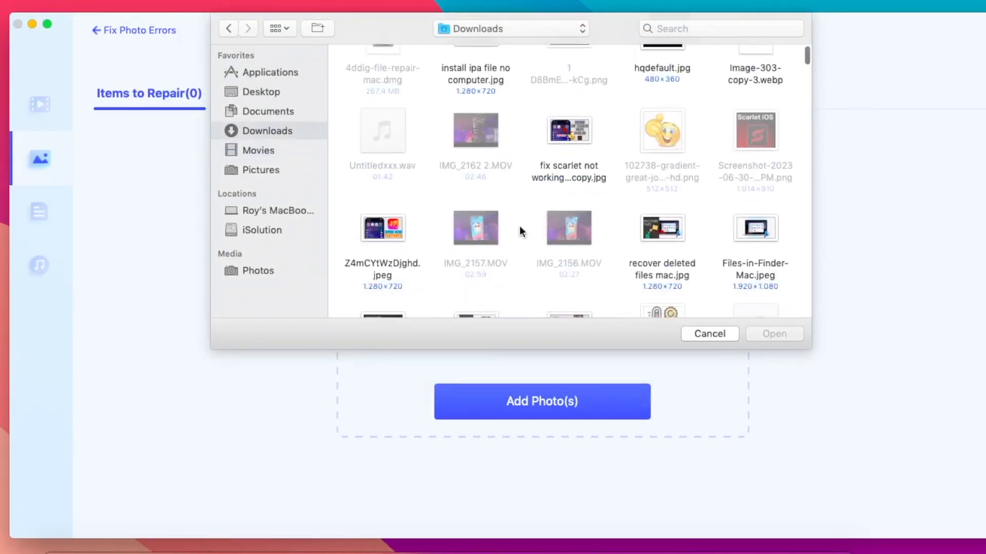
click(774, 334)
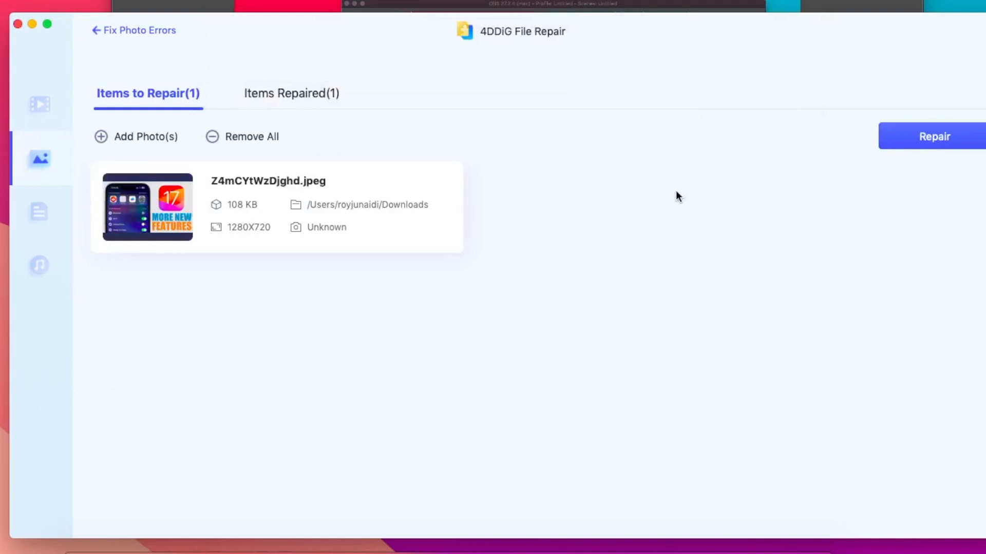
Repair the JPEG and view it as a Succeeded result with its preview
click(934, 136)
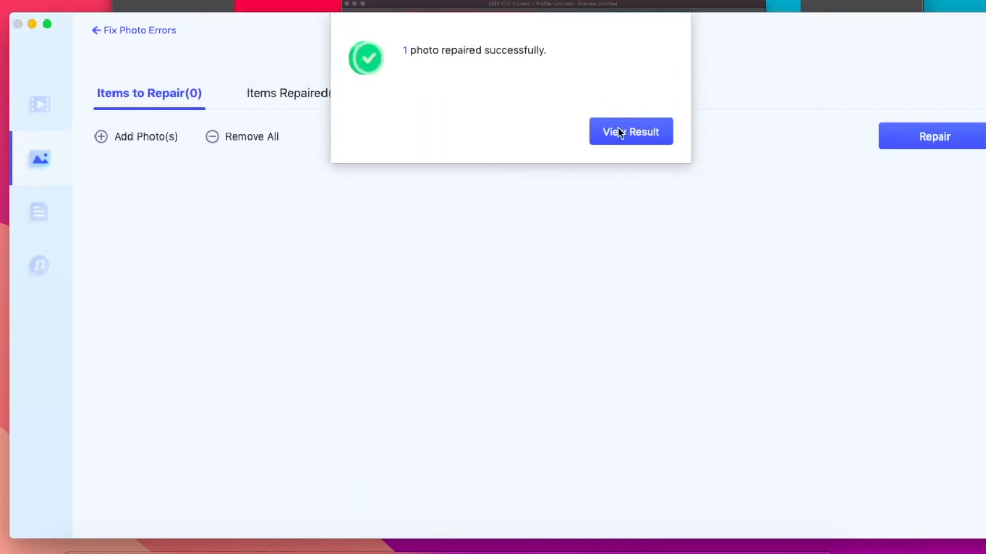
click(629, 132)
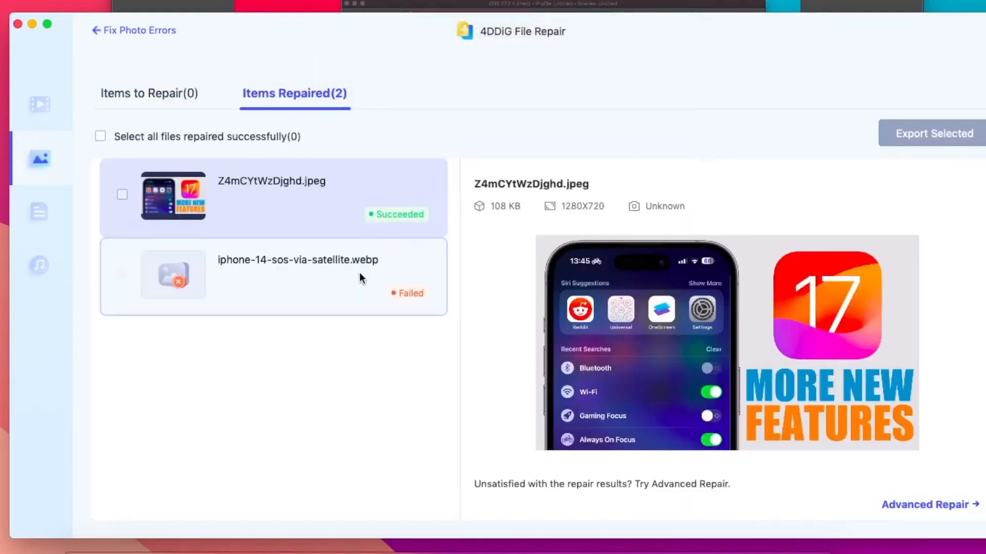
mouse_move(368, 273)
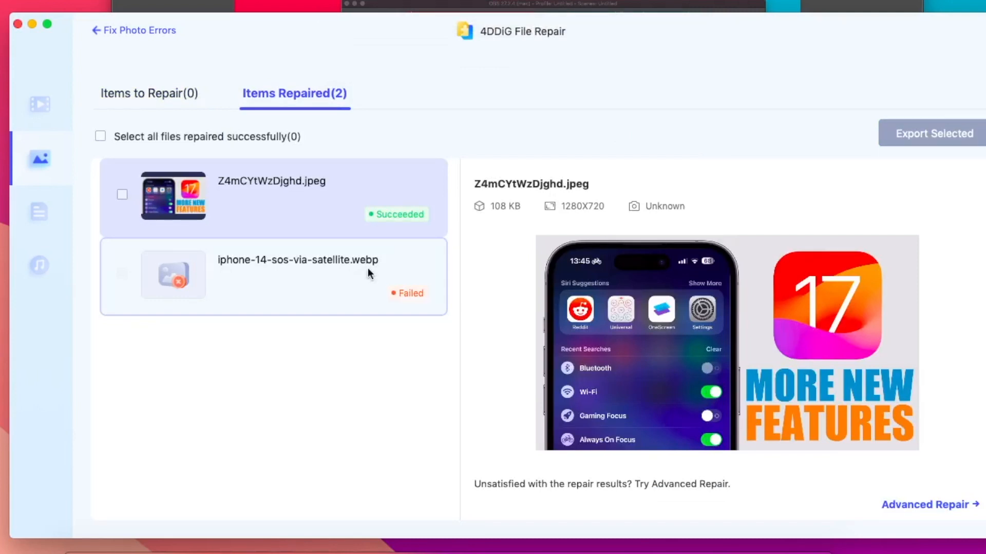
mouse_move(811, 229)
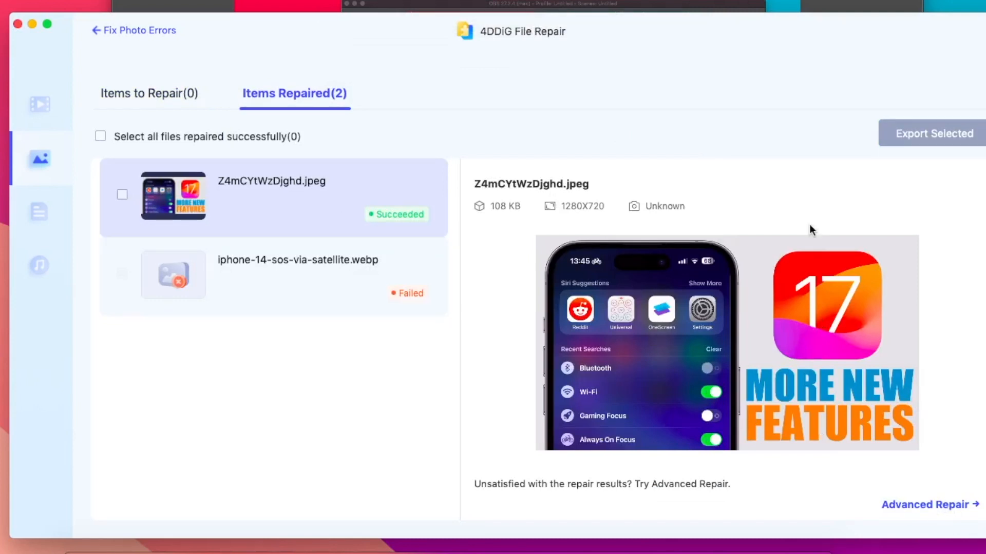
click(39, 104)
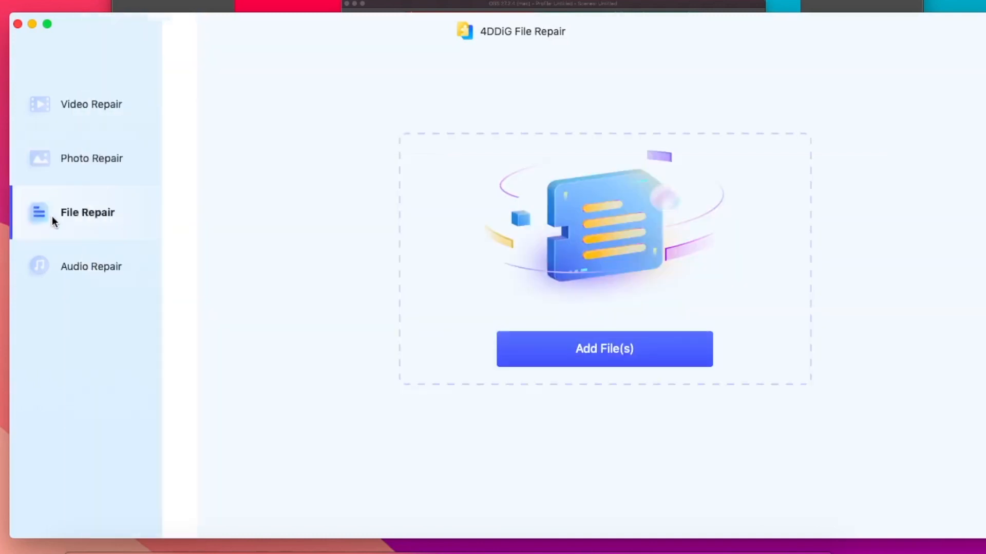
mouse_move(200, 91)
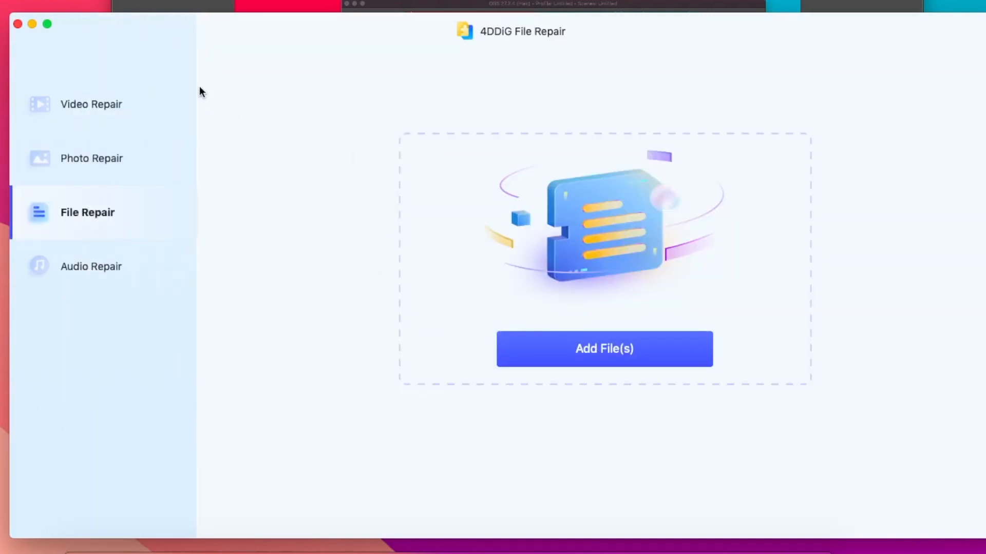
Show the File Repair section's Add File(s) page for corrupted documents
click(91, 104)
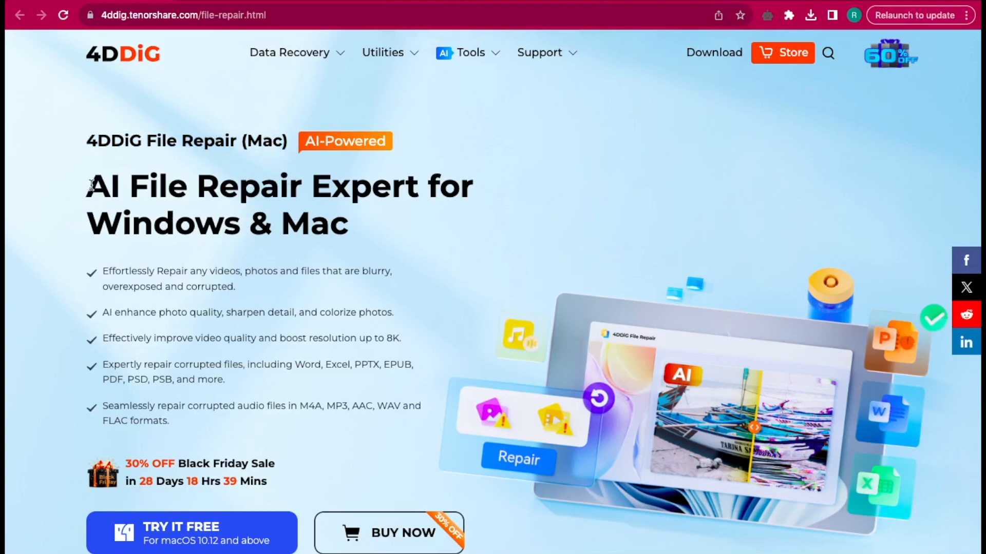
Return to Chrome's 4DDiG File Repair page and scroll to its supported-format feature list
double_click(109, 186)
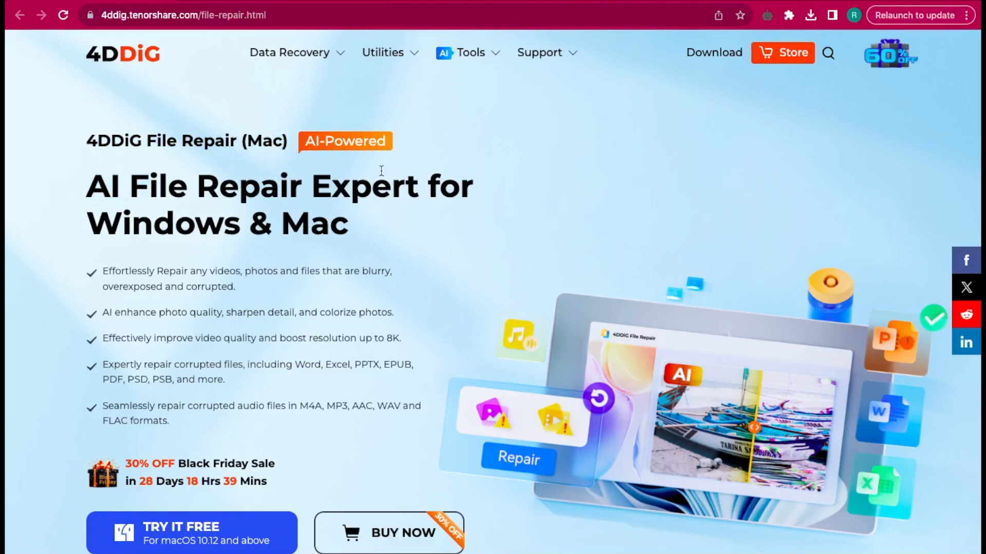
scroll(down, 3)
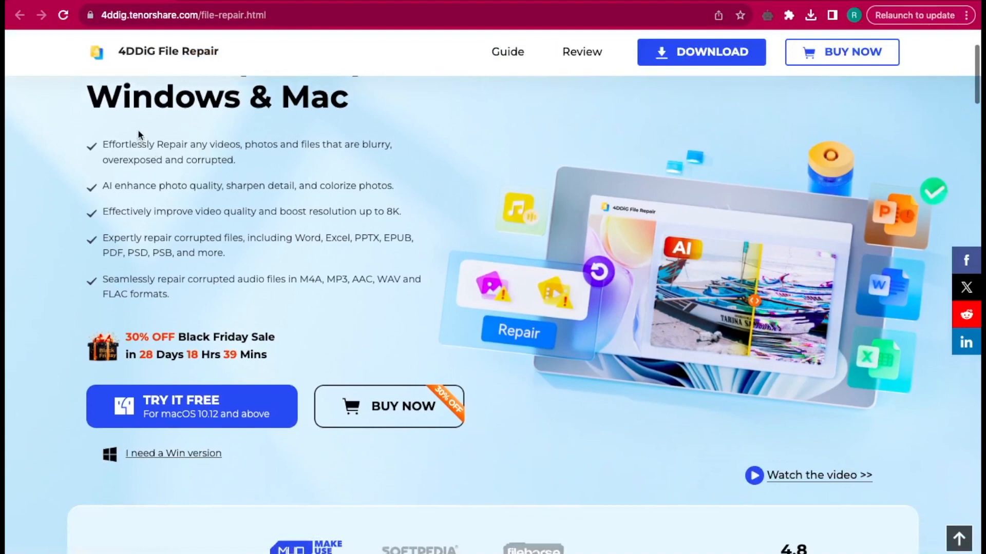
mouse_move(113, 241)
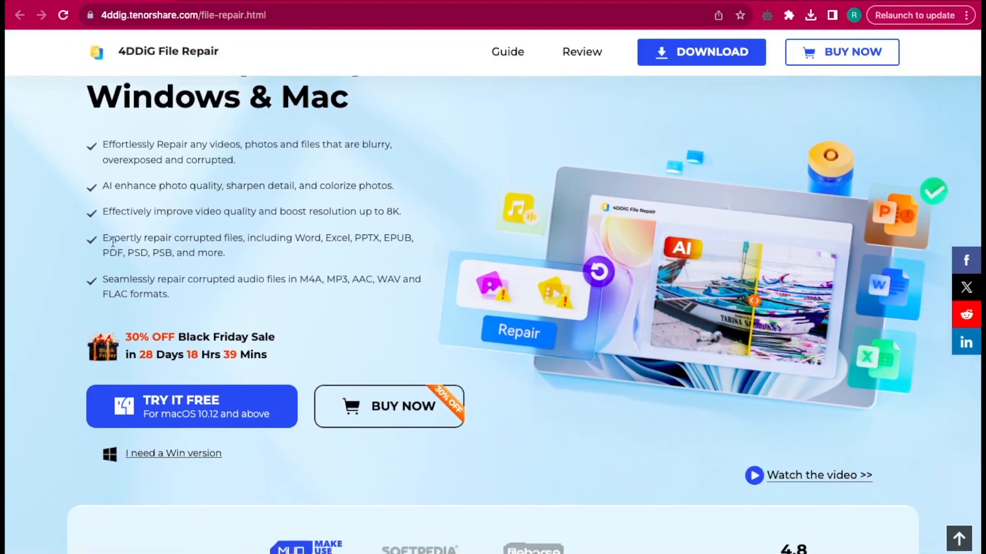
mouse_move(236, 193)
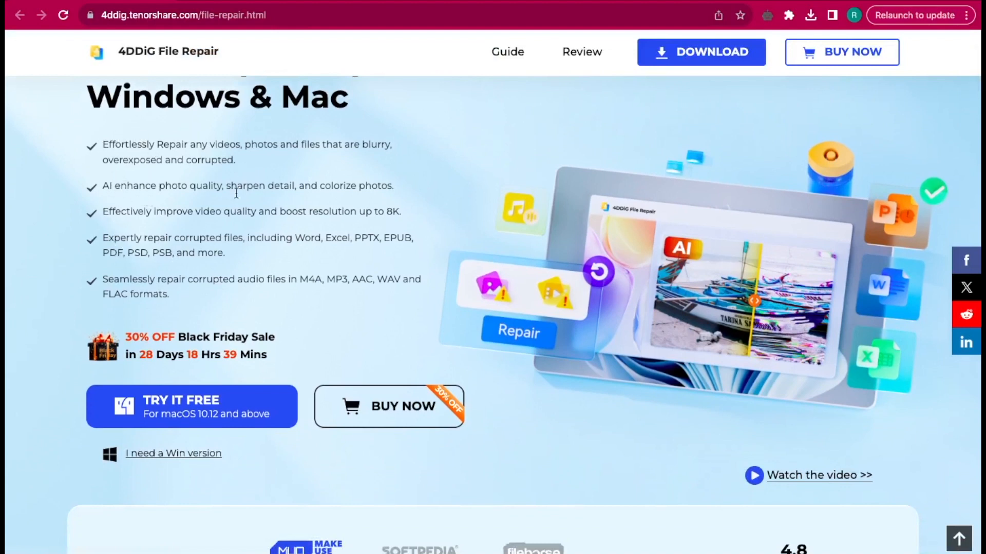
mouse_move(124, 242)
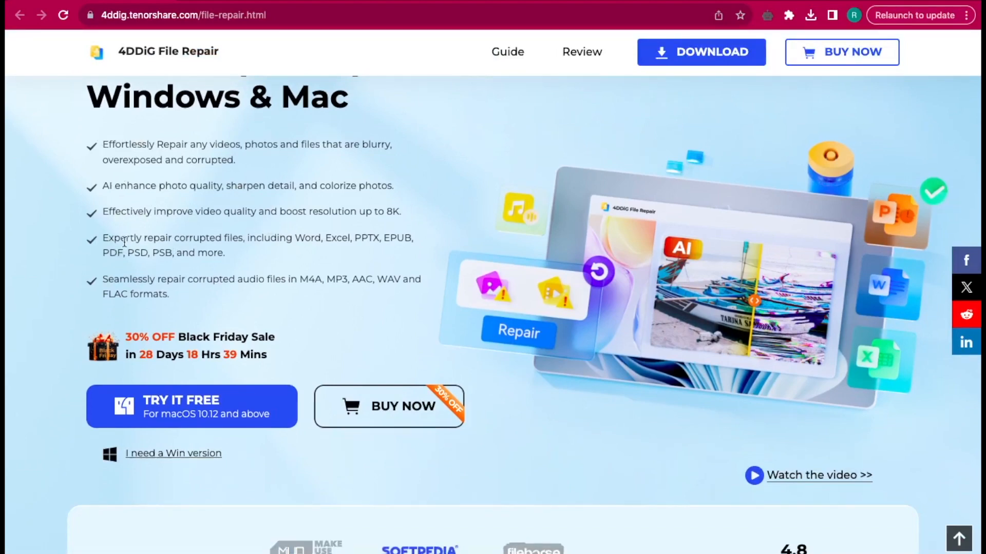